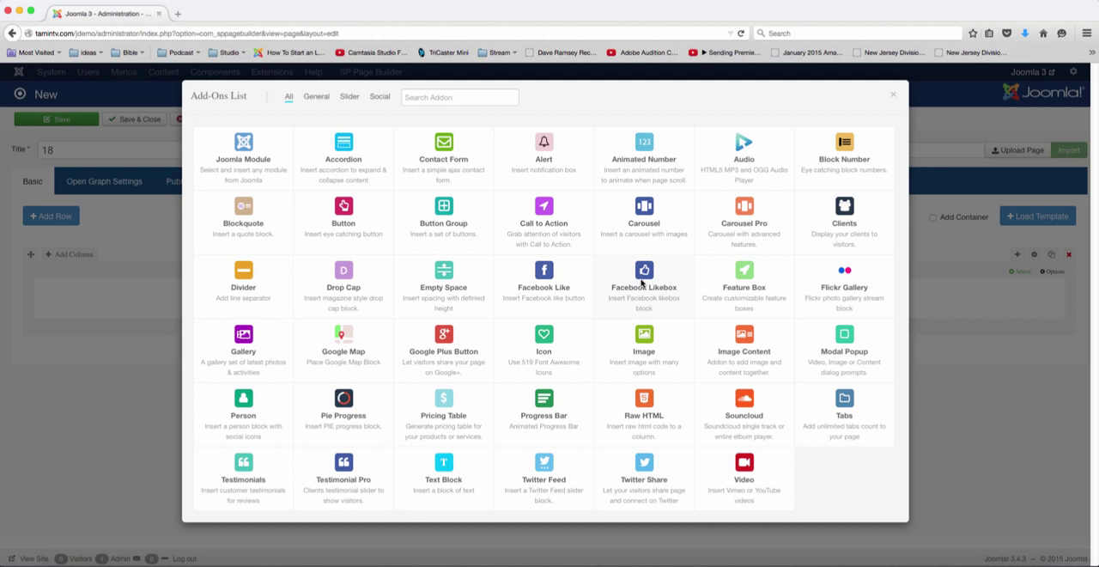
# - Insert a Facebook Likebox addon into the column and title it 'Facebook Fan Page'
pyautogui.click(644, 274)
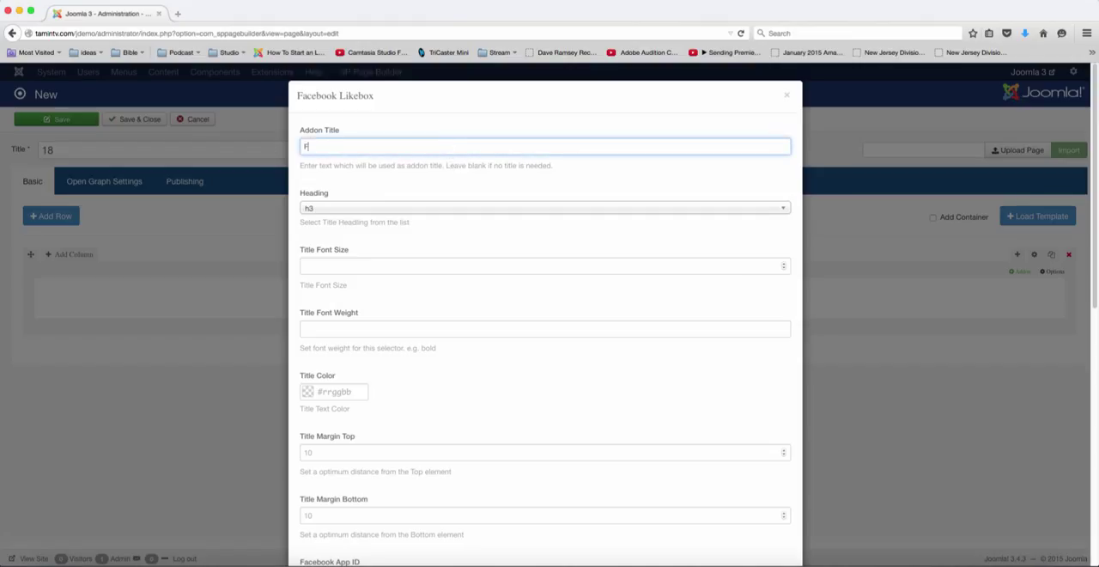
pyautogui.write('Facebook Fan')
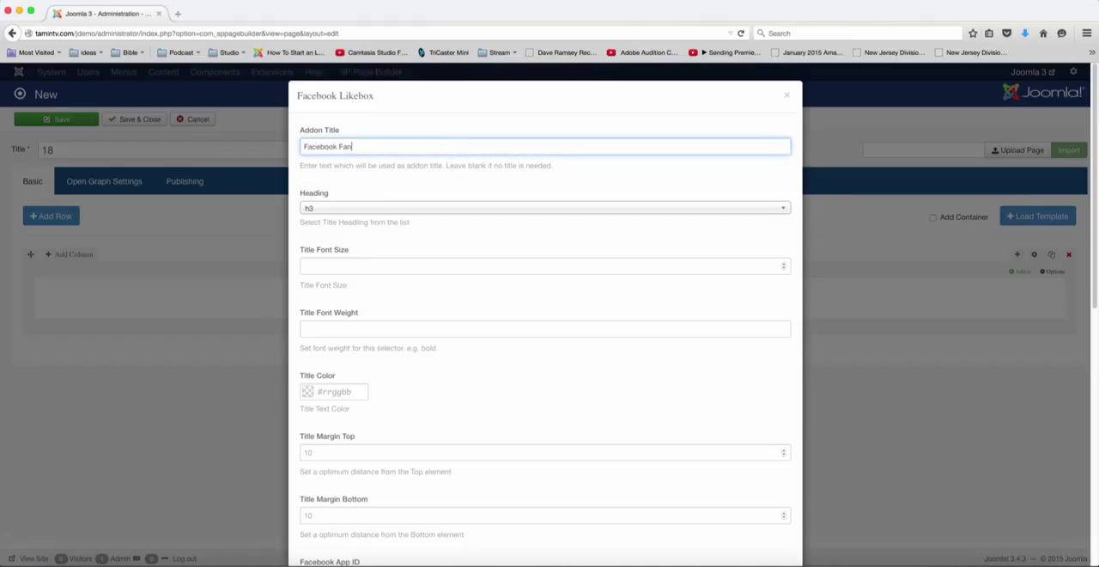
pyautogui.write('Pag')
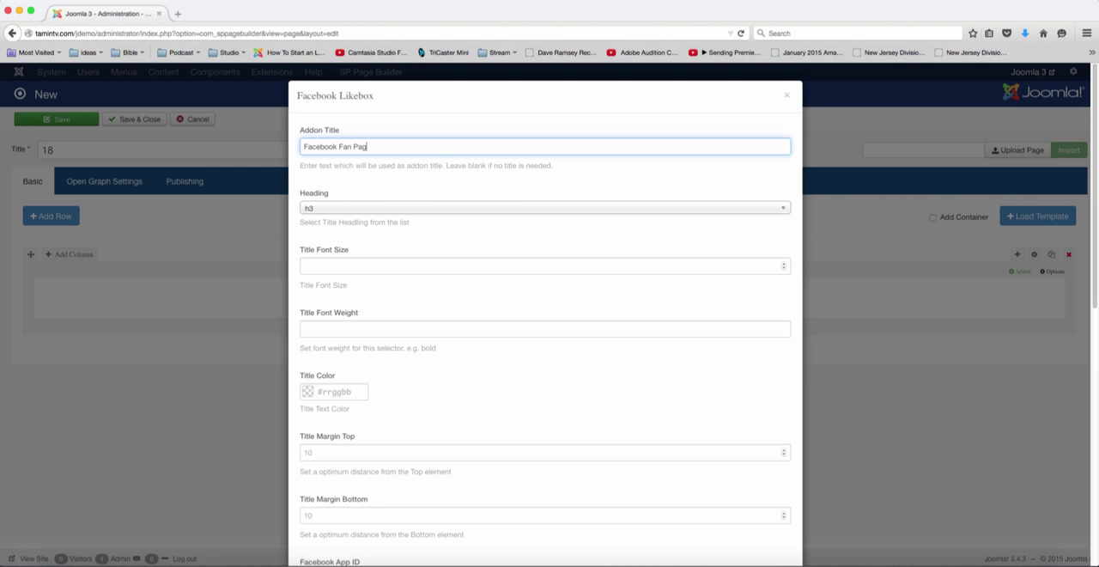
pyautogui.scroll(-3)
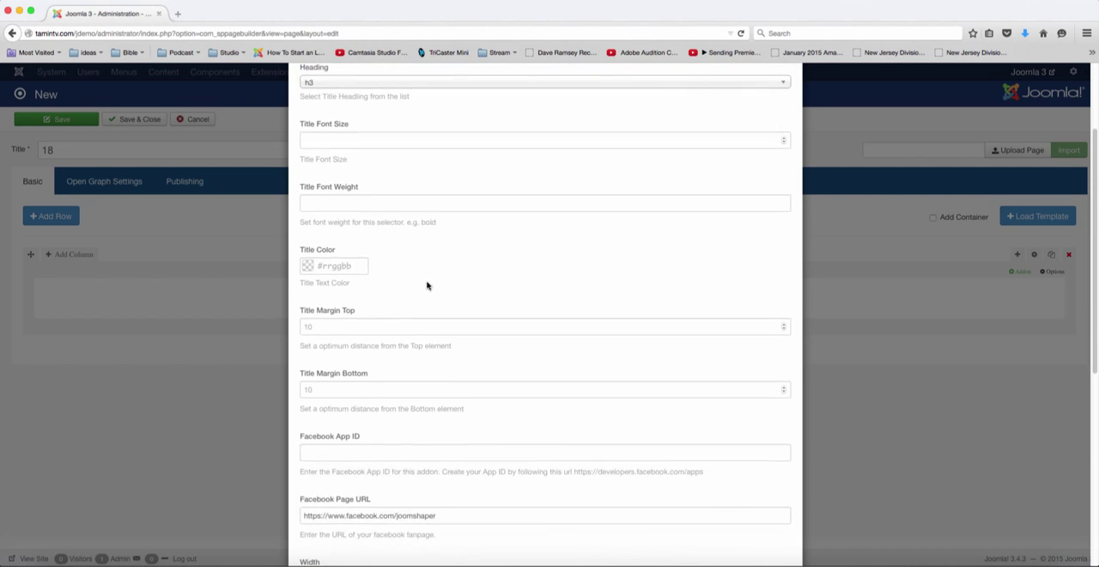
pyautogui.scroll(-3)
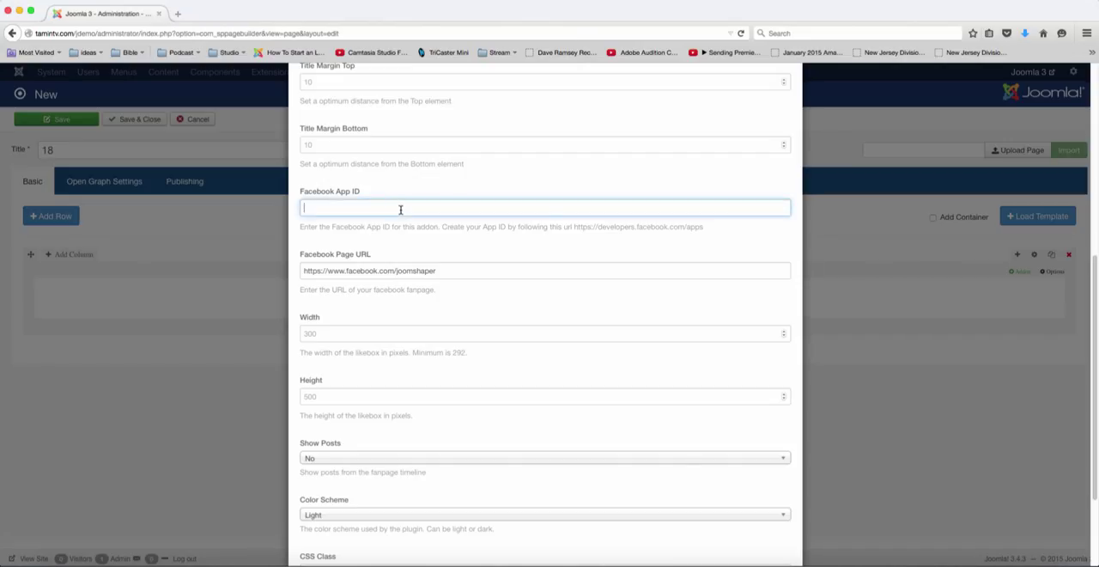
pyautogui.write('1528643650706615')
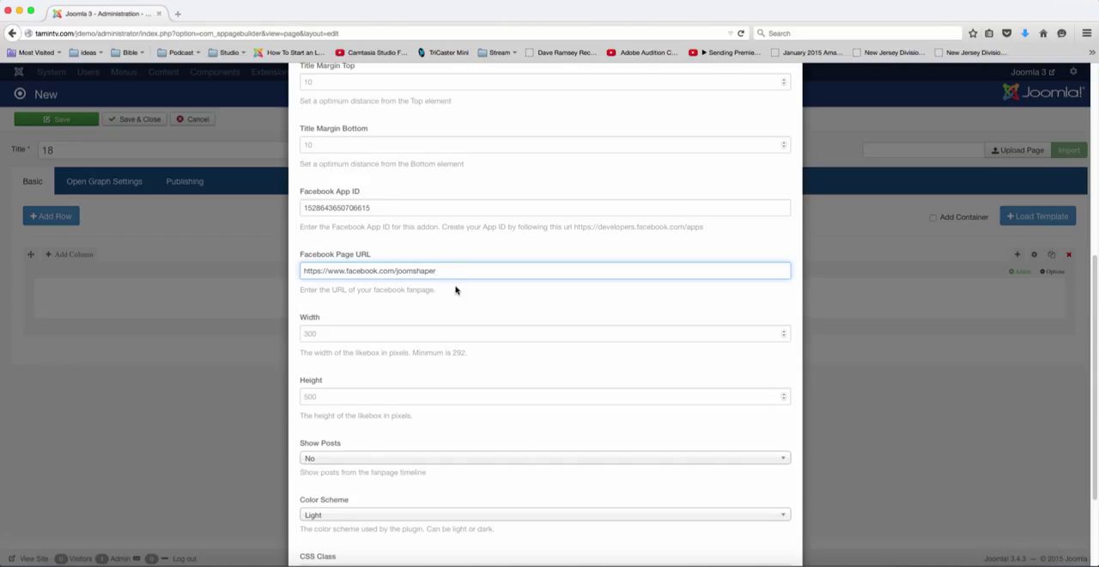
pyautogui.scroll(-3)
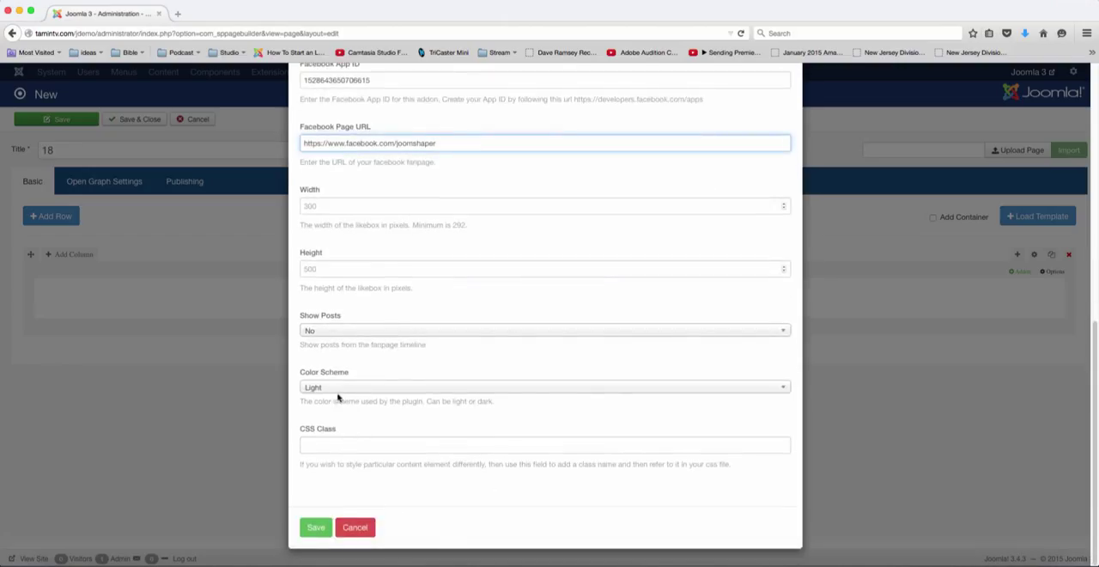
pyautogui.click(544, 387)
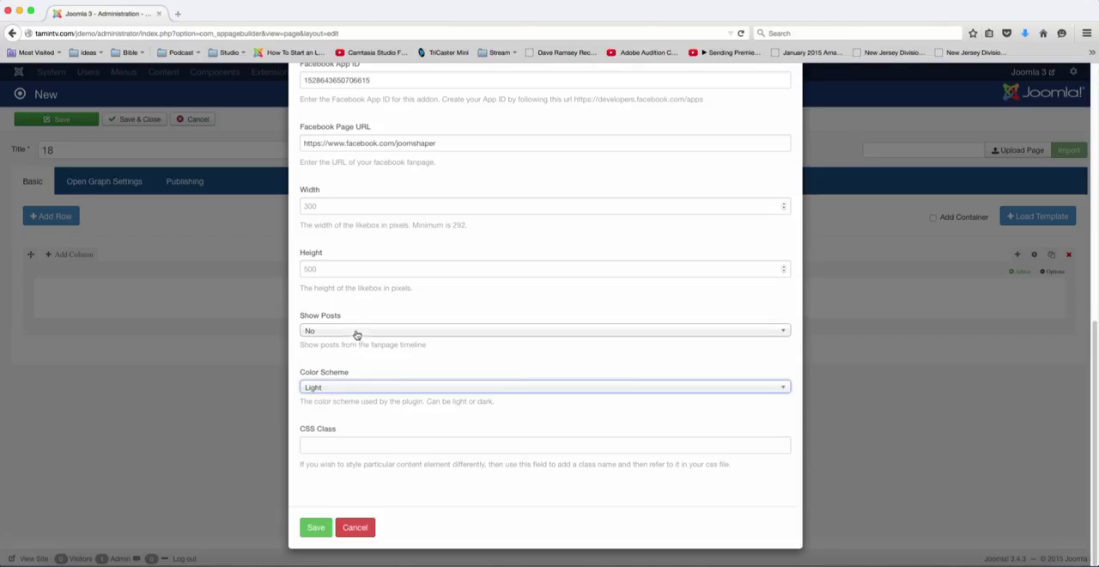
pyautogui.click(544, 330)
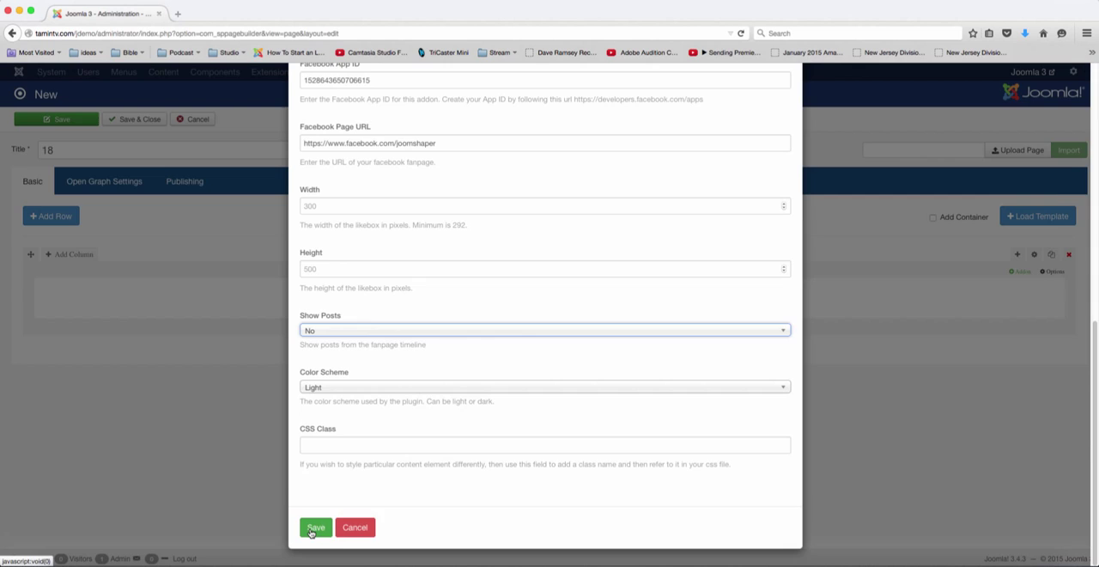
# - Save the likebox addon settings so the page shows the Facebook Fan Page likebox
pyautogui.click(316, 527)
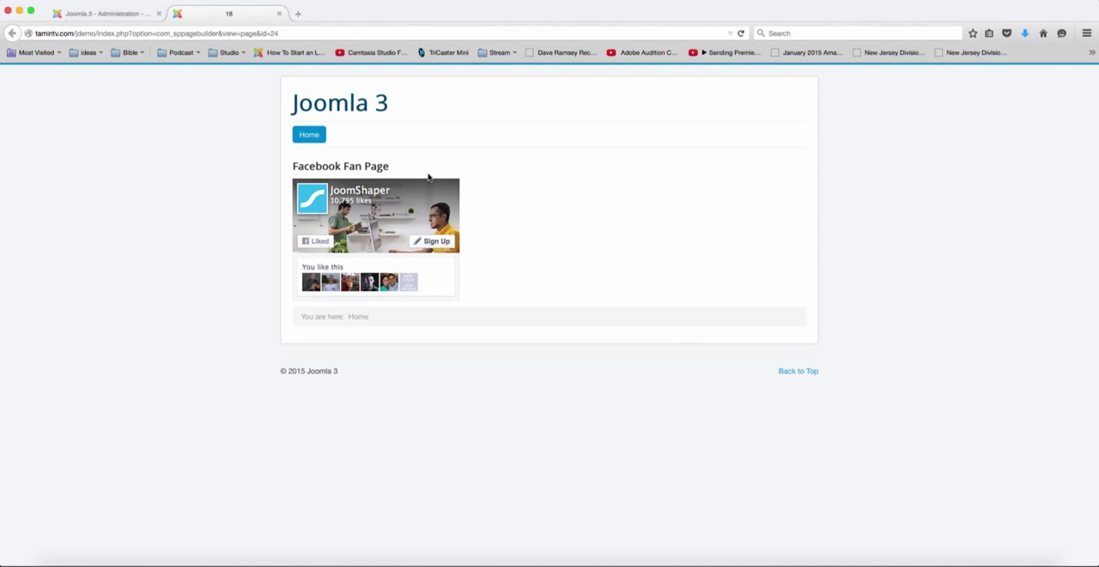
pyautogui.moveTo(345, 168)
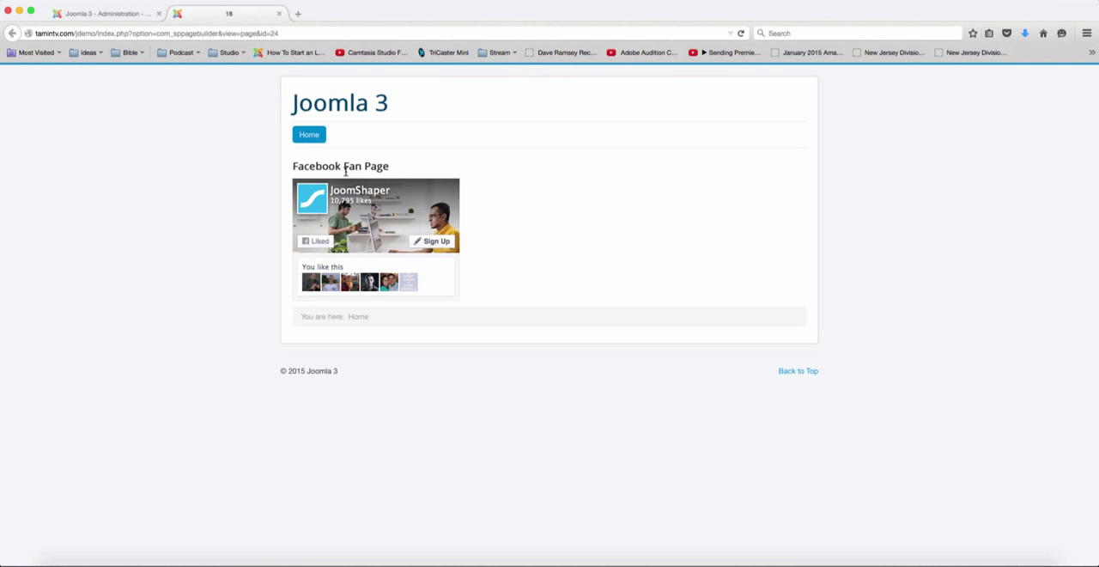
pyautogui.moveTo(425, 167)
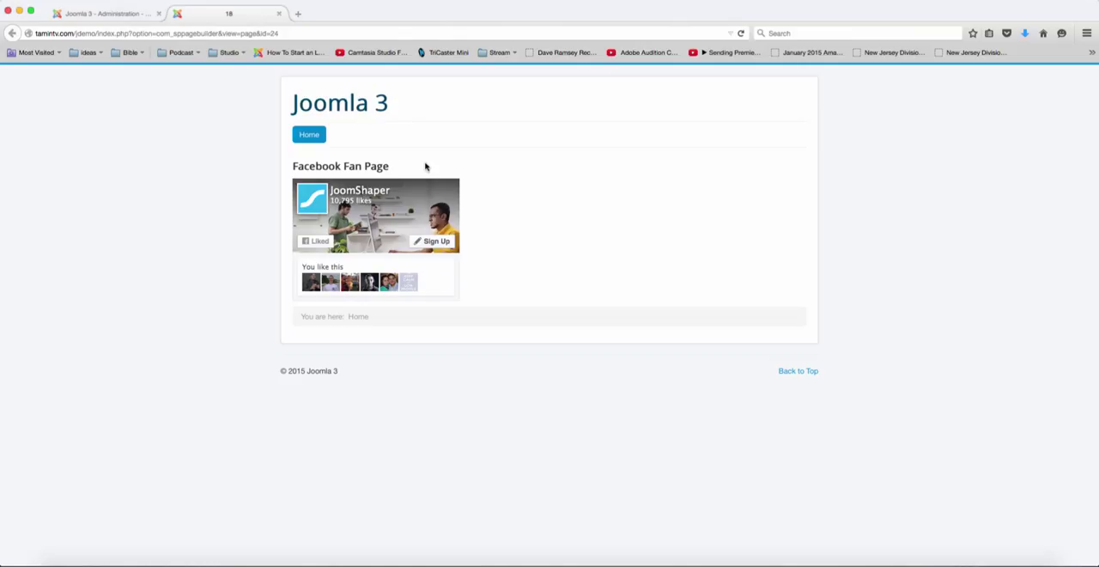
pyautogui.moveTo(335, 249)
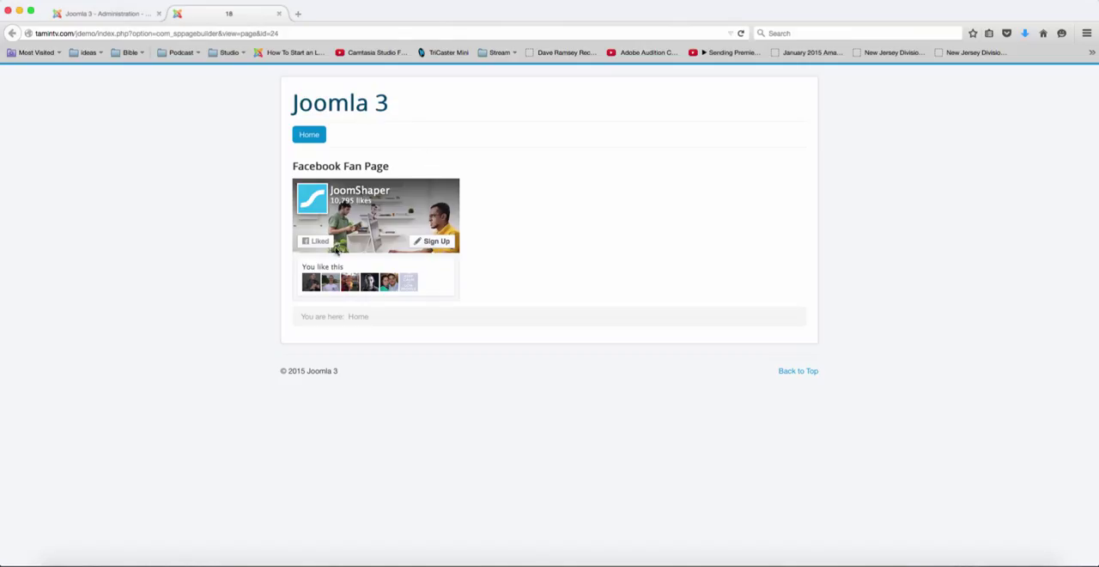
pyautogui.moveTo(518, 153)
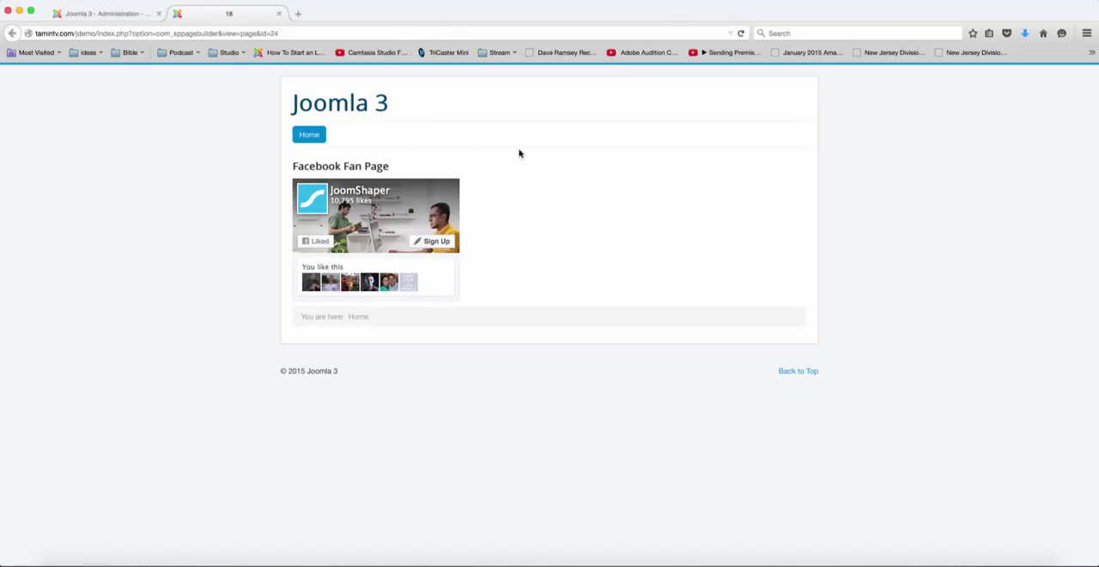
pyautogui.moveTo(430, 106)
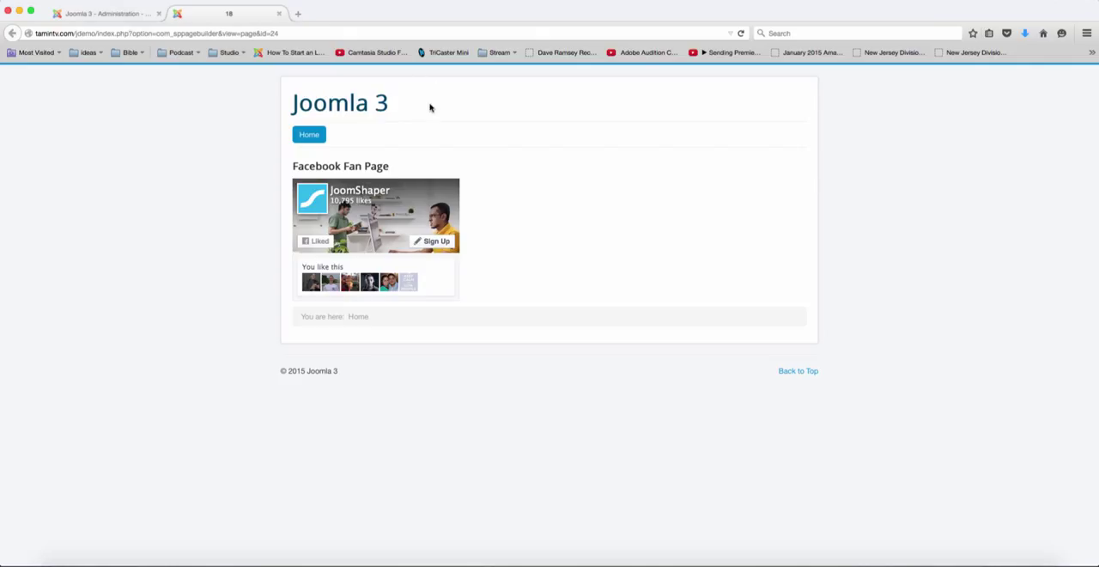
pyautogui.moveTo(367, 174)
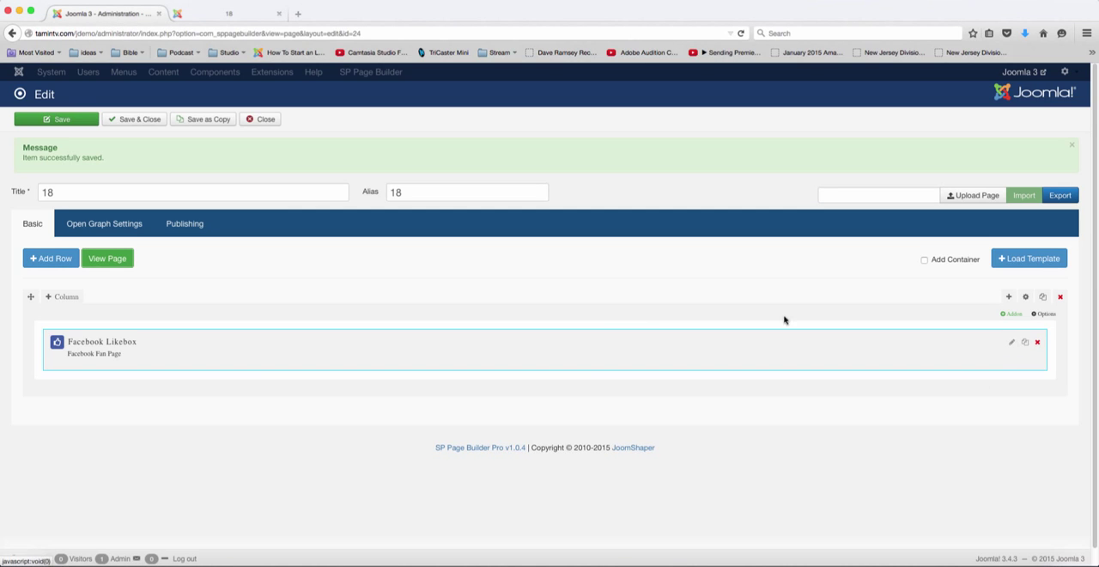
# - Set the likebox to Show Posts Yes with the Dark colour scheme, keeping its width value
pyautogui.click(1011, 342)
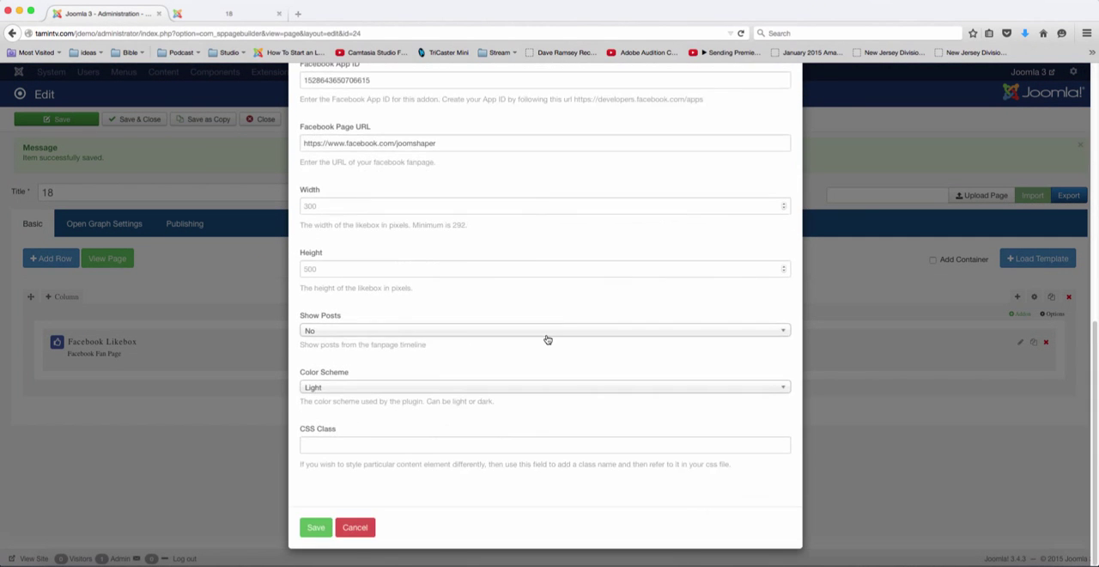
pyautogui.click(545, 330)
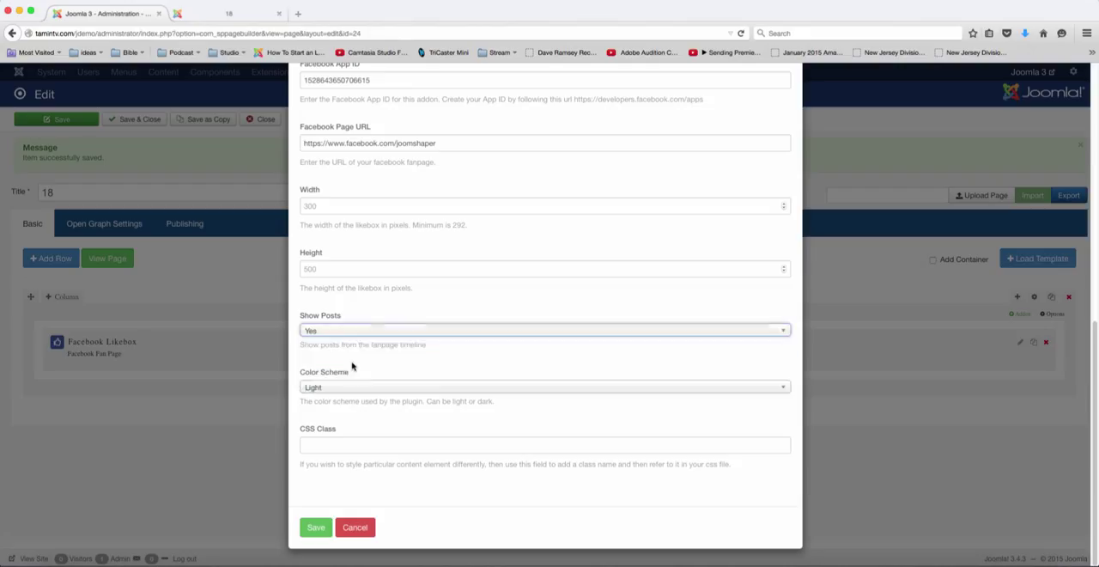
pyautogui.click(544, 387)
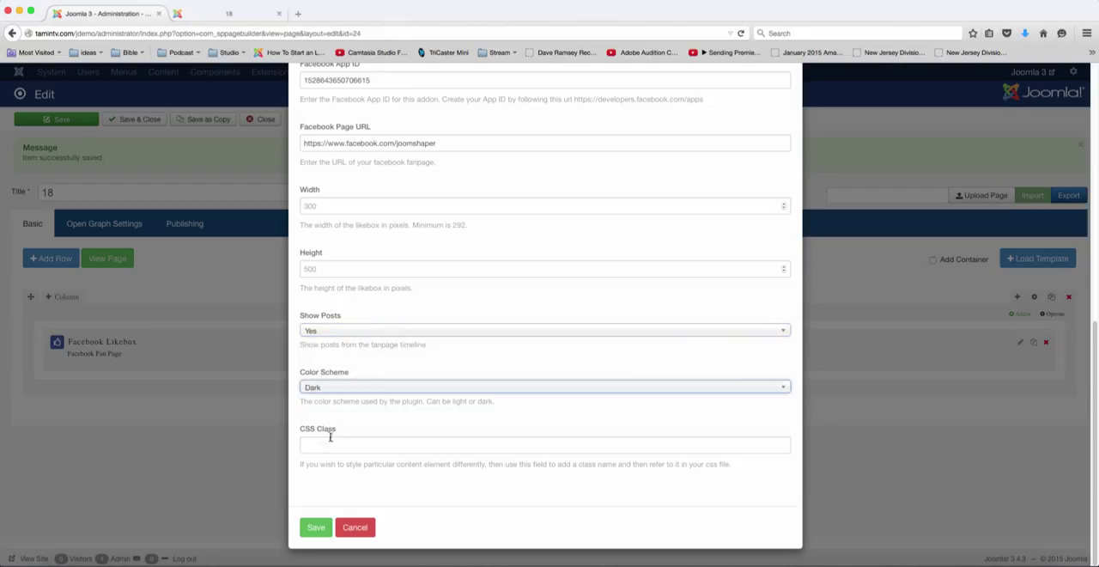
pyautogui.moveTo(344, 363)
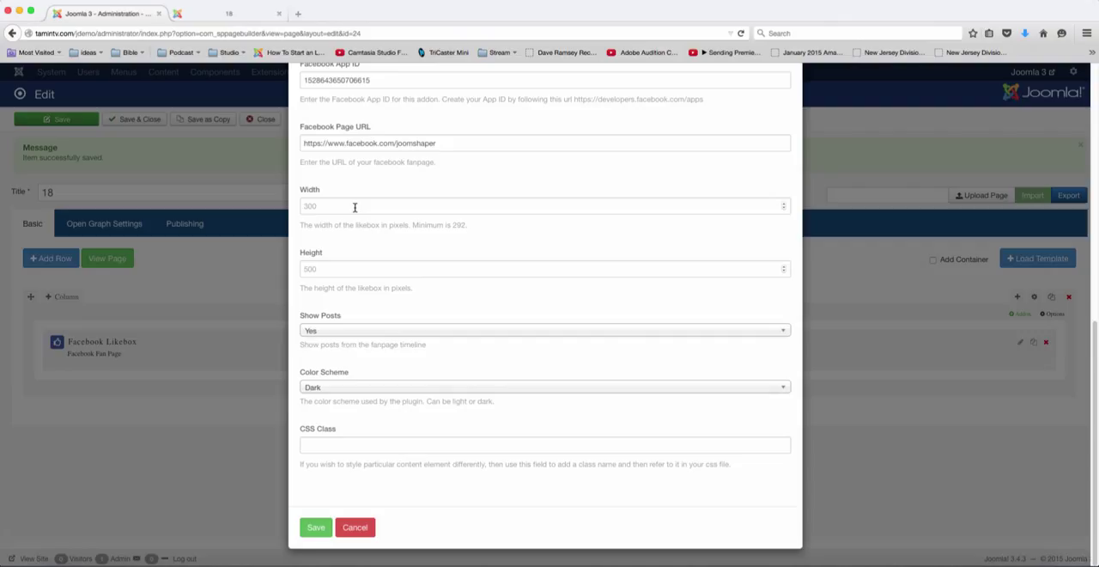
pyautogui.click(545, 205)
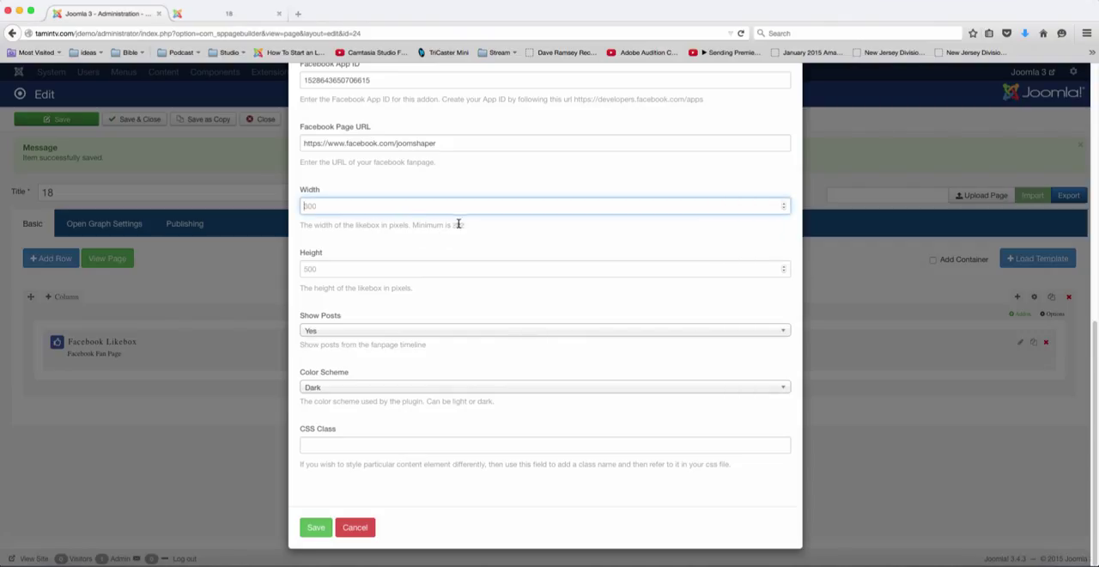
pyautogui.moveTo(419, 211)
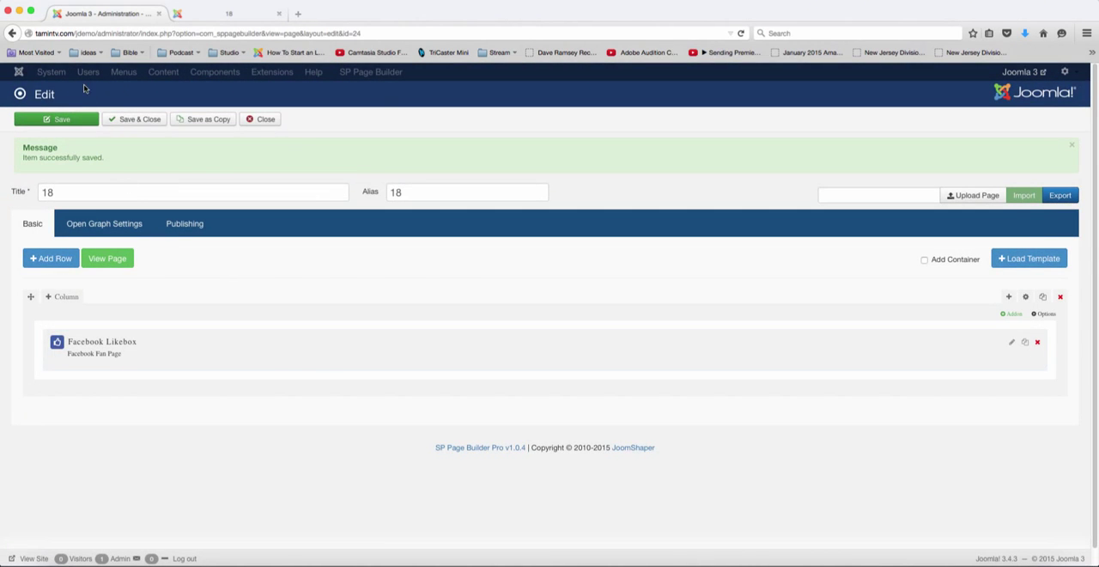
# - Reload the front-end page and scroll through the JoomShaper posts inside the likebox
pyautogui.click(107, 258)
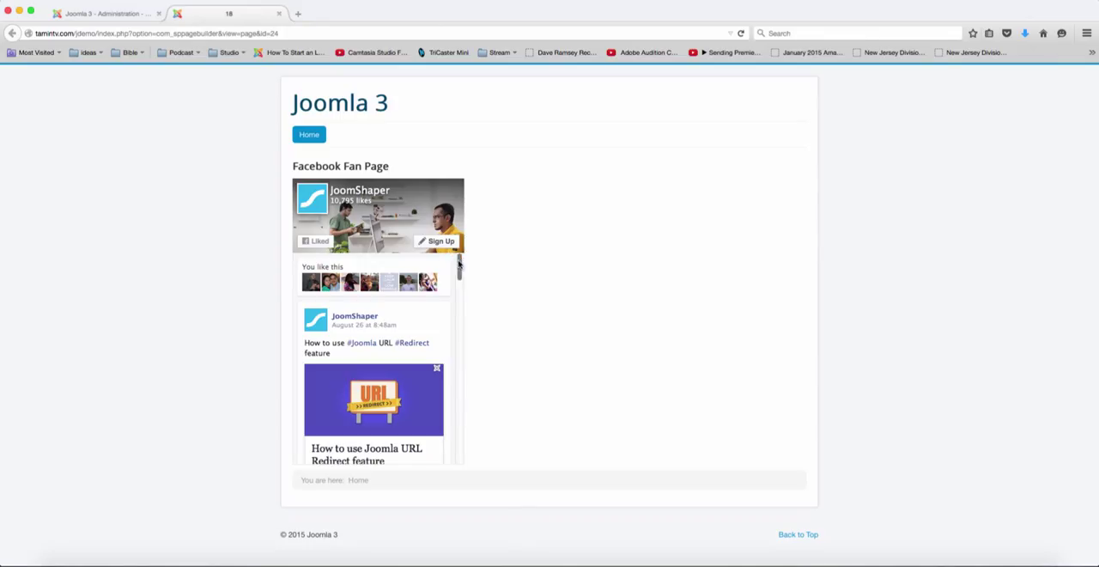
pyautogui.scroll(-3)
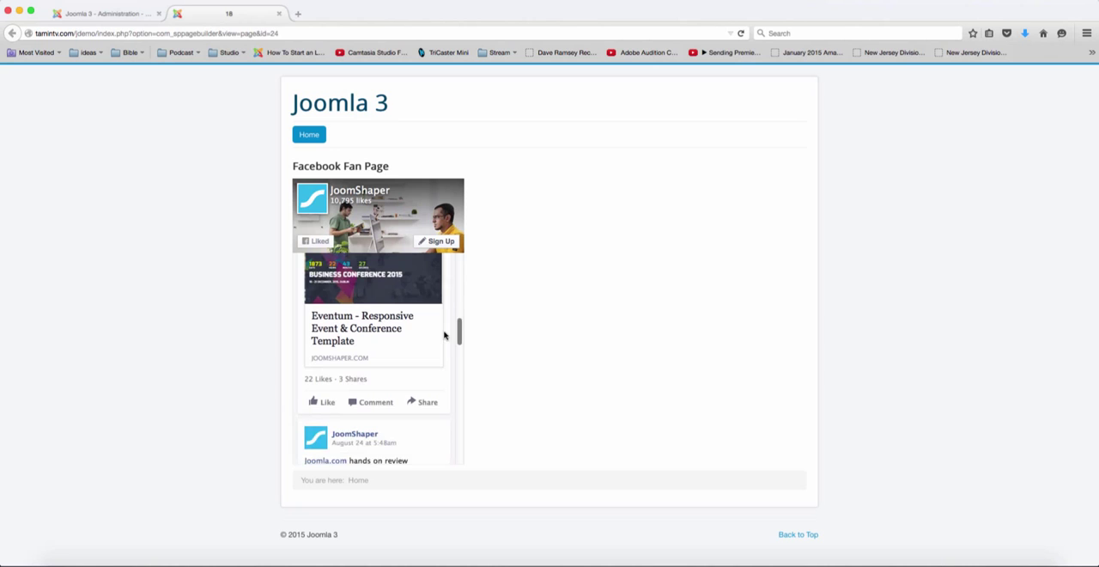
pyautogui.scroll(-3)
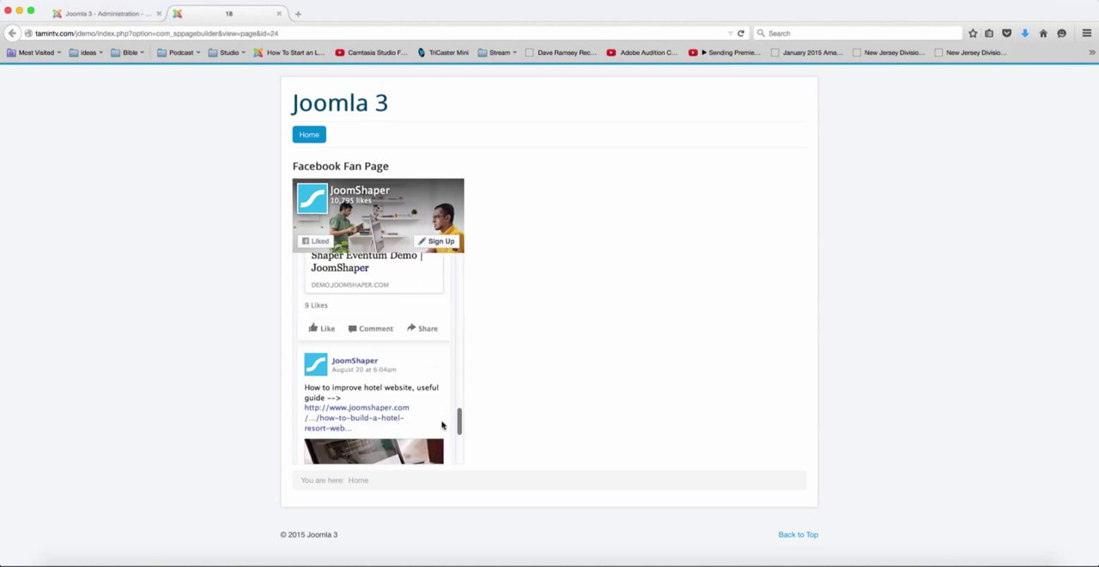